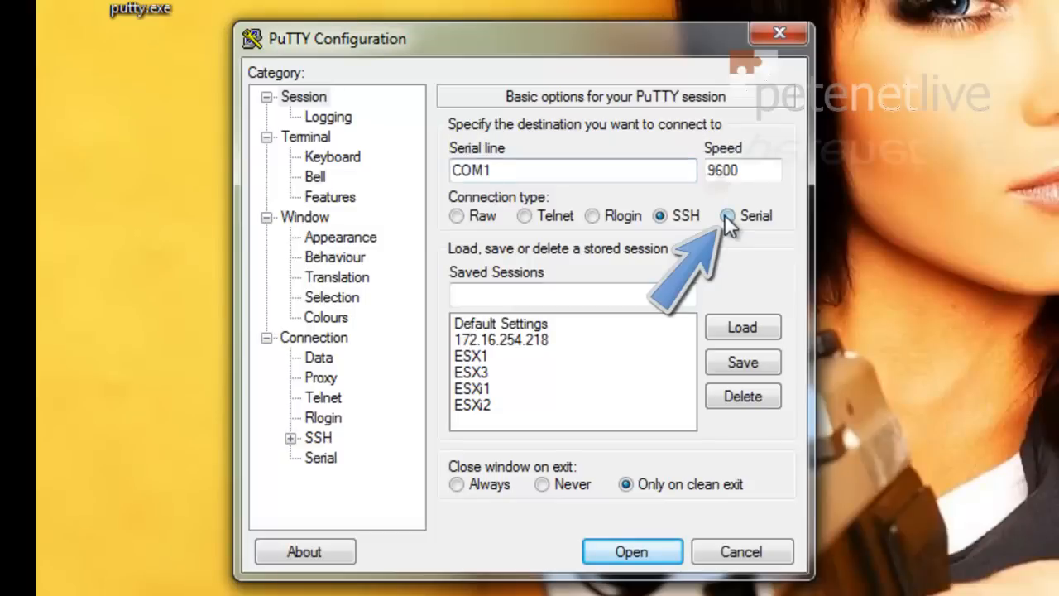
- Start the serial session to the switch on COM1 at 9600 baud
{"action": "left_click", "coordinate": [632, 551]}
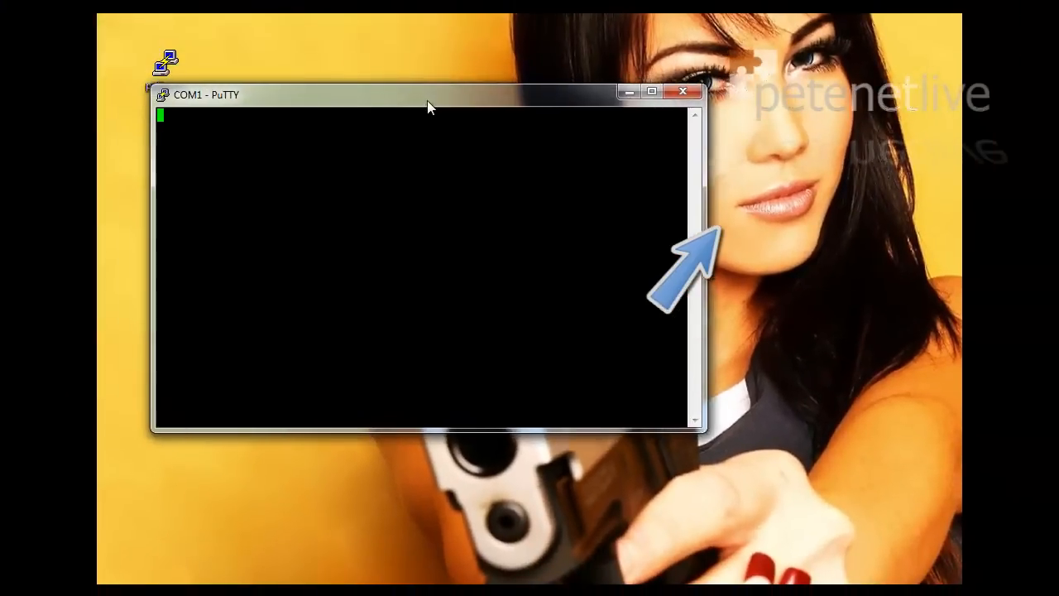
- Enlarge the terminal and run the menu command to reach the switch's console Main Menu
{"action": "left_click_drag", "start_coordinate": [429, 94], "coordinate": [529, 122]}
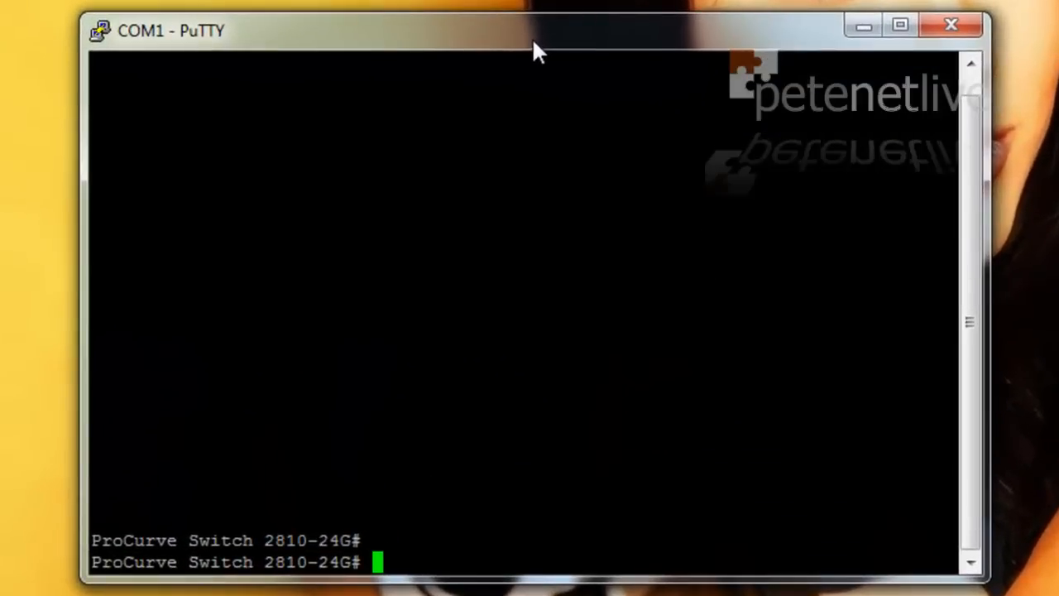
{"action": "type", "text": "menu"}
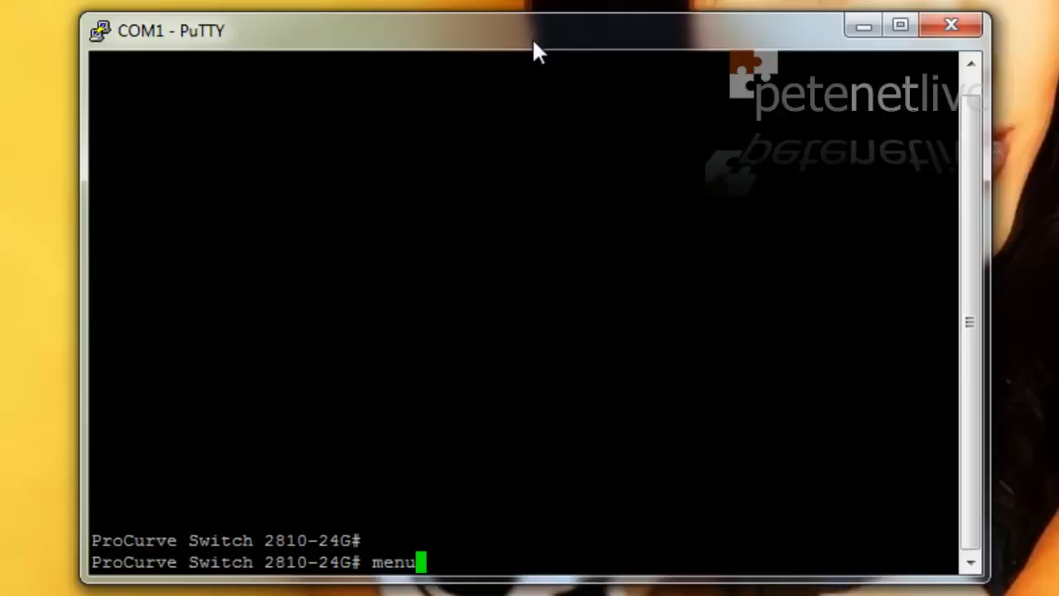
{"action": "key", "text": "Return"}
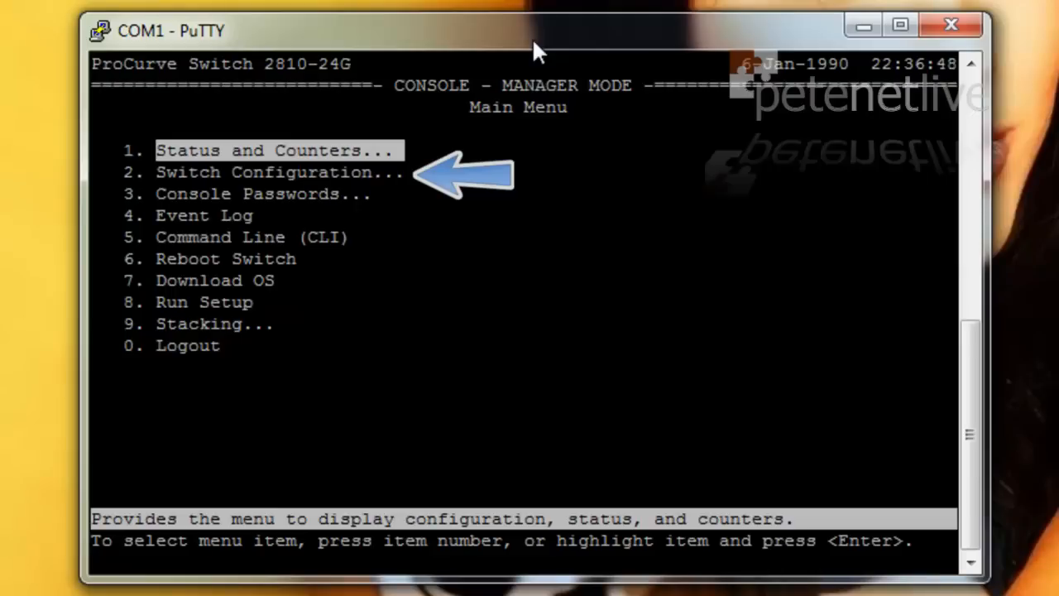
- Go through Switch Configuration to the IP Service screen showing DHCP/Bootp
{"action": "key", "text": "Down"}
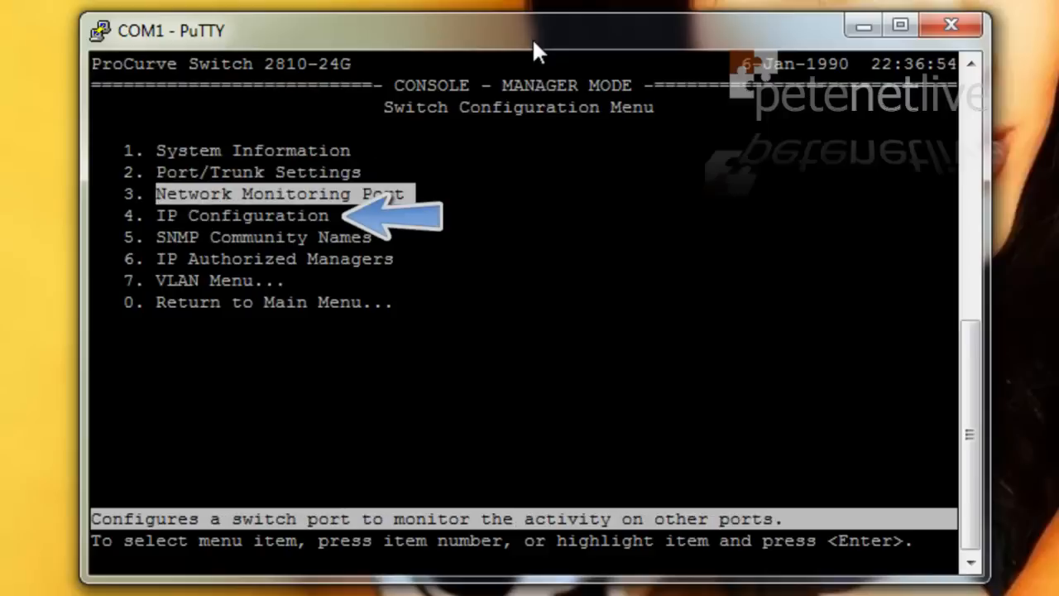
{"action": "key", "text": "4"}
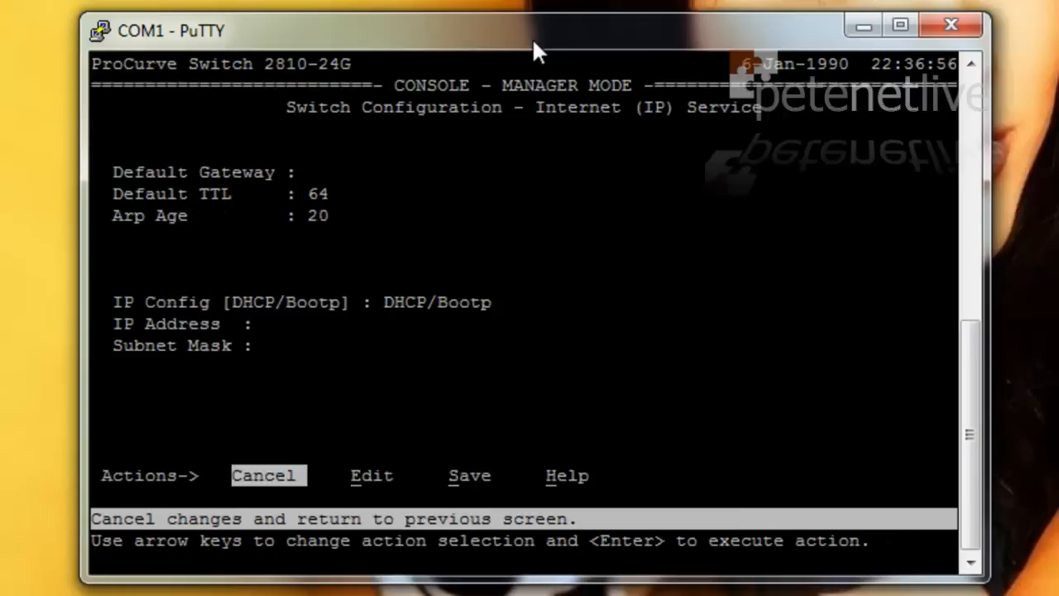
- Switch IP config to Manual and enter address 10.0.0.250 with subnet mask 255.255.255.0
{"action": "key", "text": "Right"}
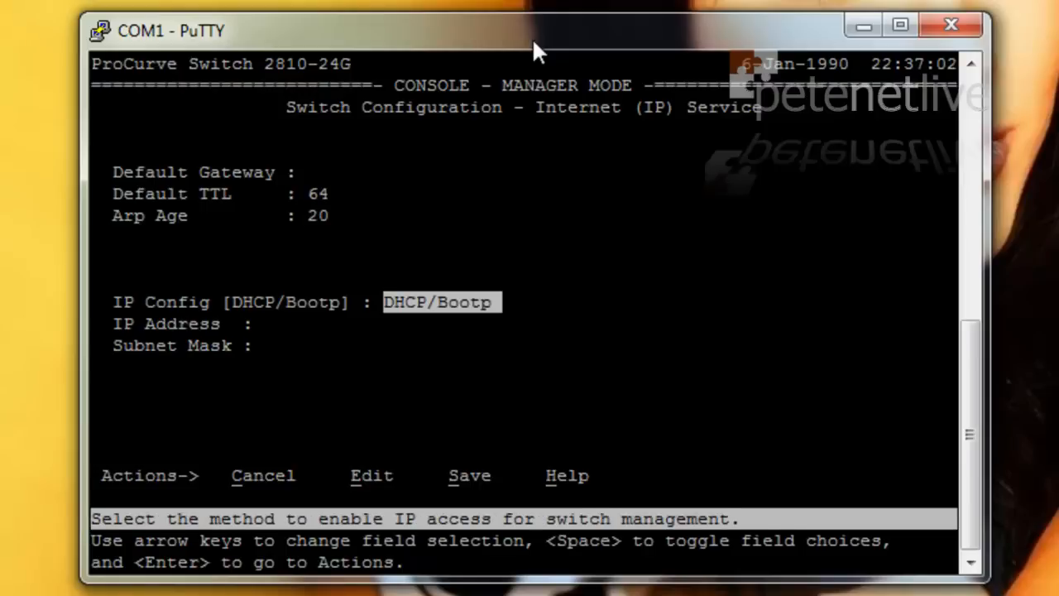
{"action": "key", "text": "space"}
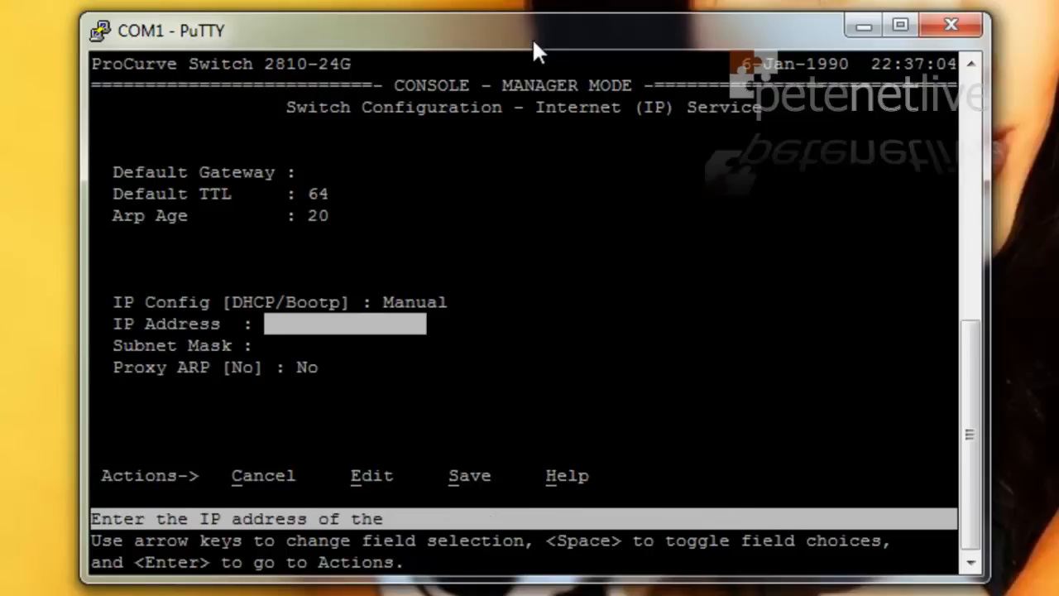
{"action": "type", "text": "10."}
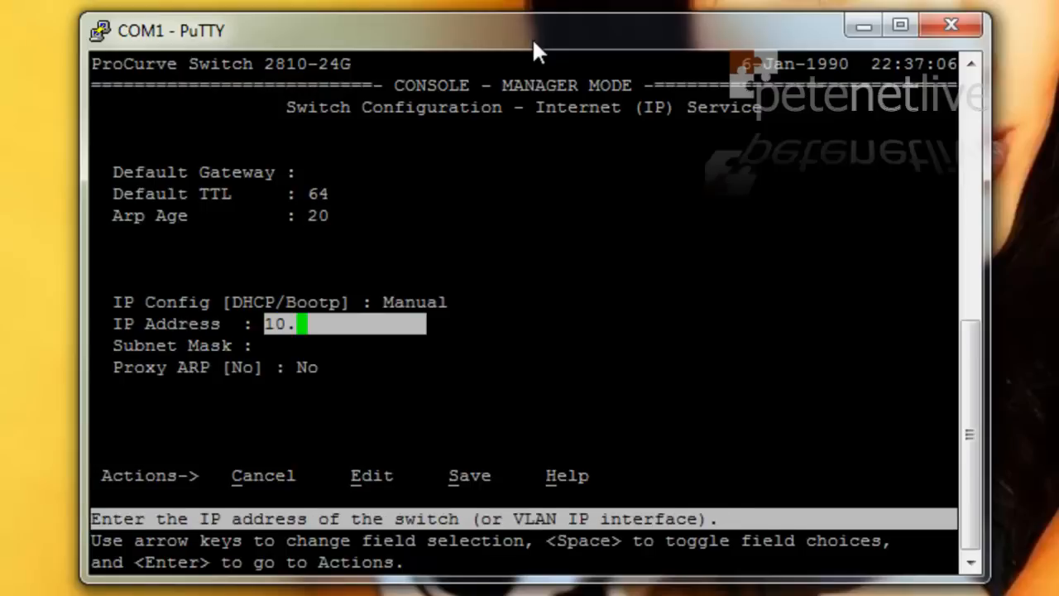
{"action": "type", "text": "0.0.25"}
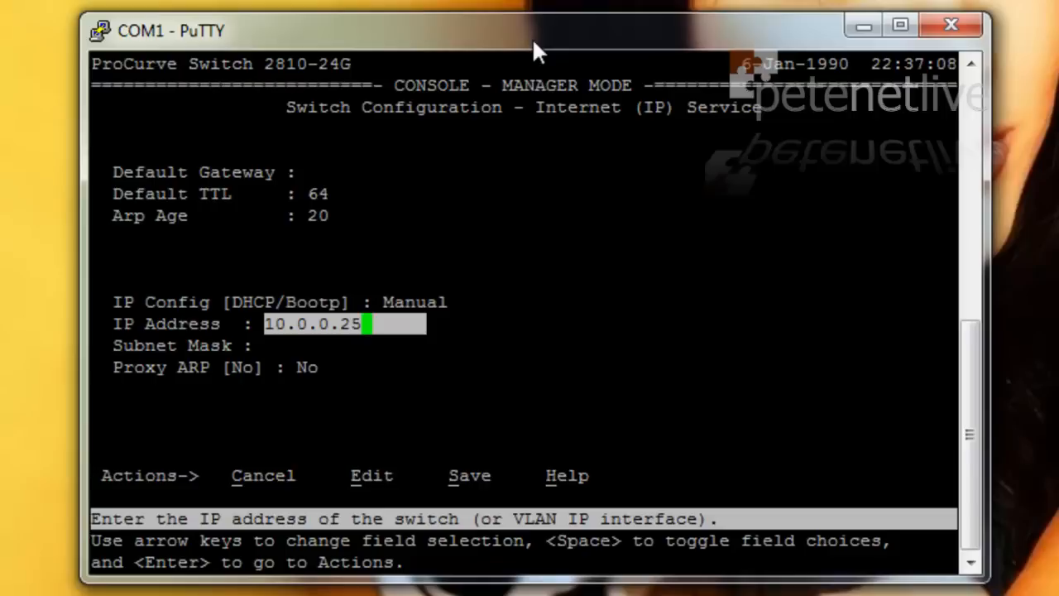
{"action": "type", "text": "0"}
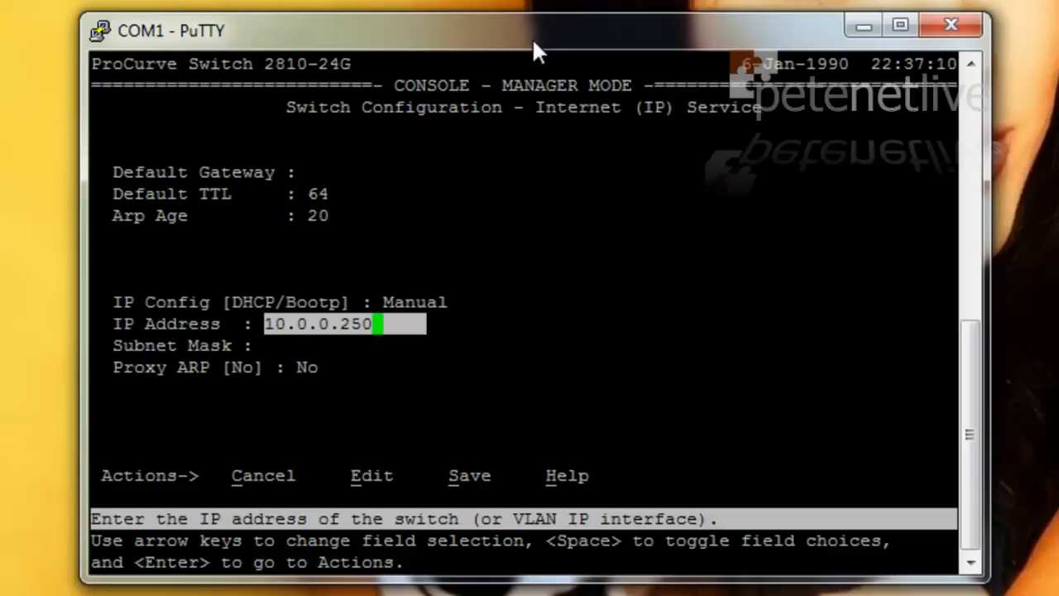
{"action": "type", "text": "25"}
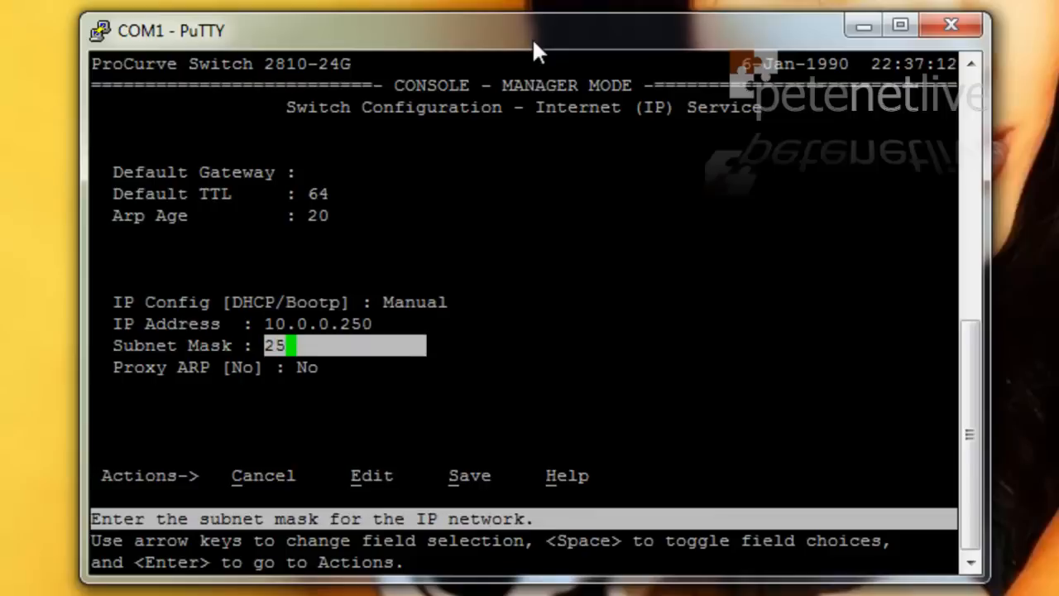
{"action": "type", "text": "5.255.255.0"}
{"action": "left_click", "coordinate": [389, 172]}
{"action": "type", "text": "10.0.0.254"}
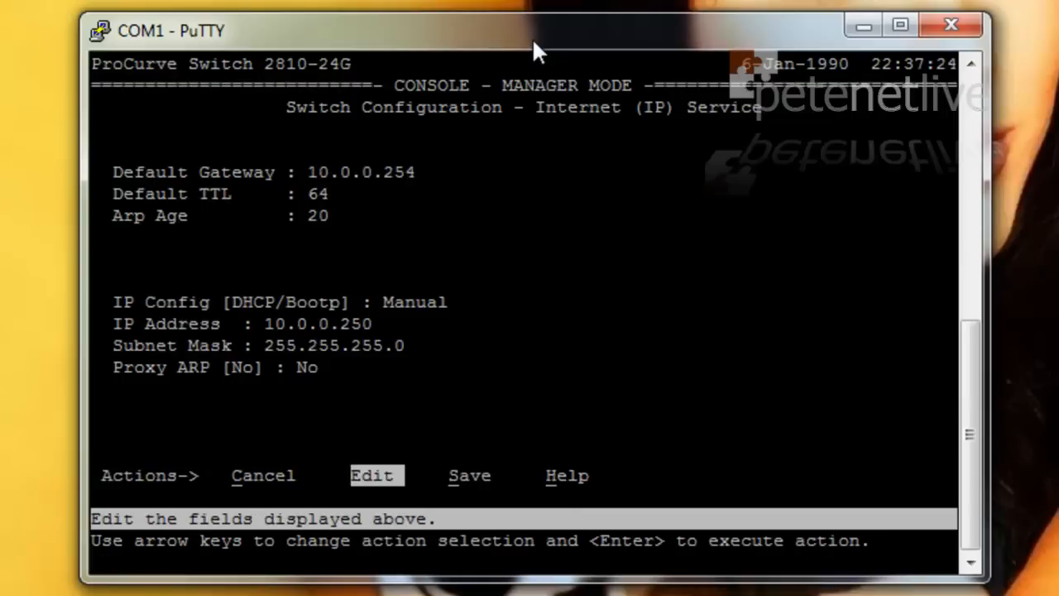
- Save the IP settings and set the logout confirmation to Yes from the Main Menu
{"action": "key", "text": "Right"}
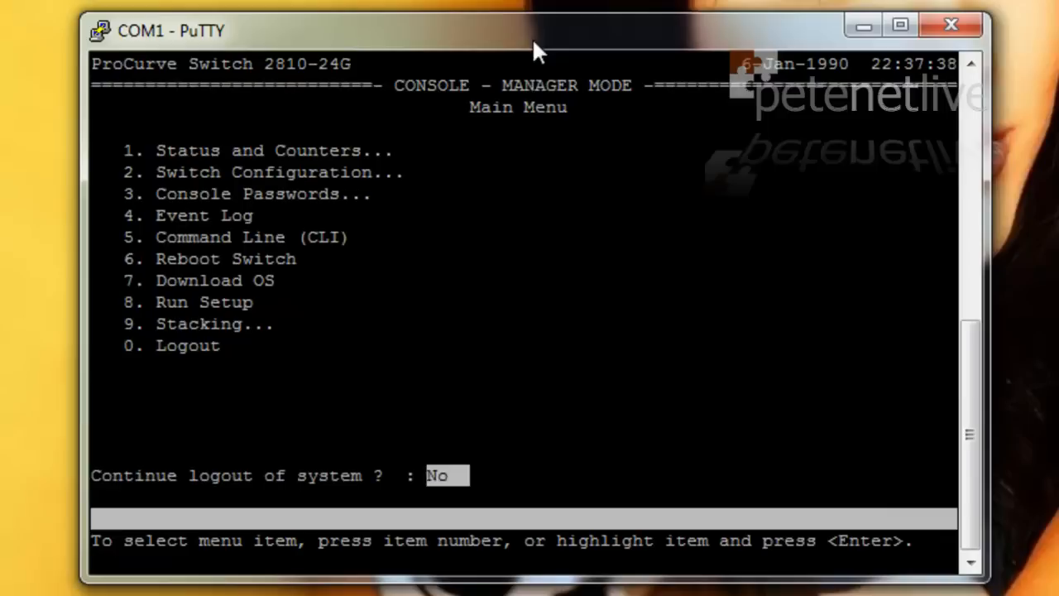
{"action": "key", "text": "Space"}
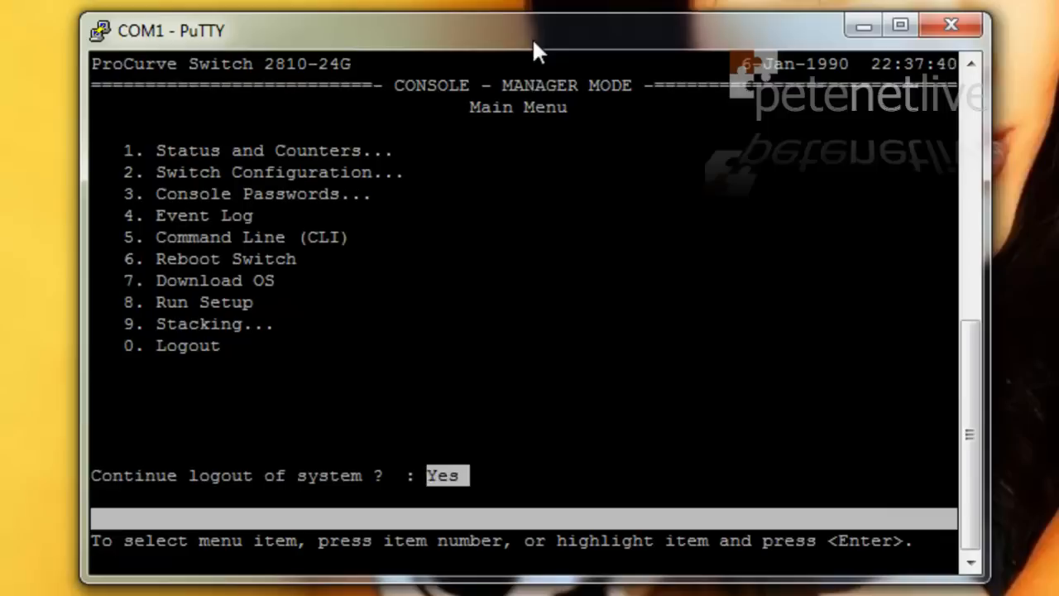